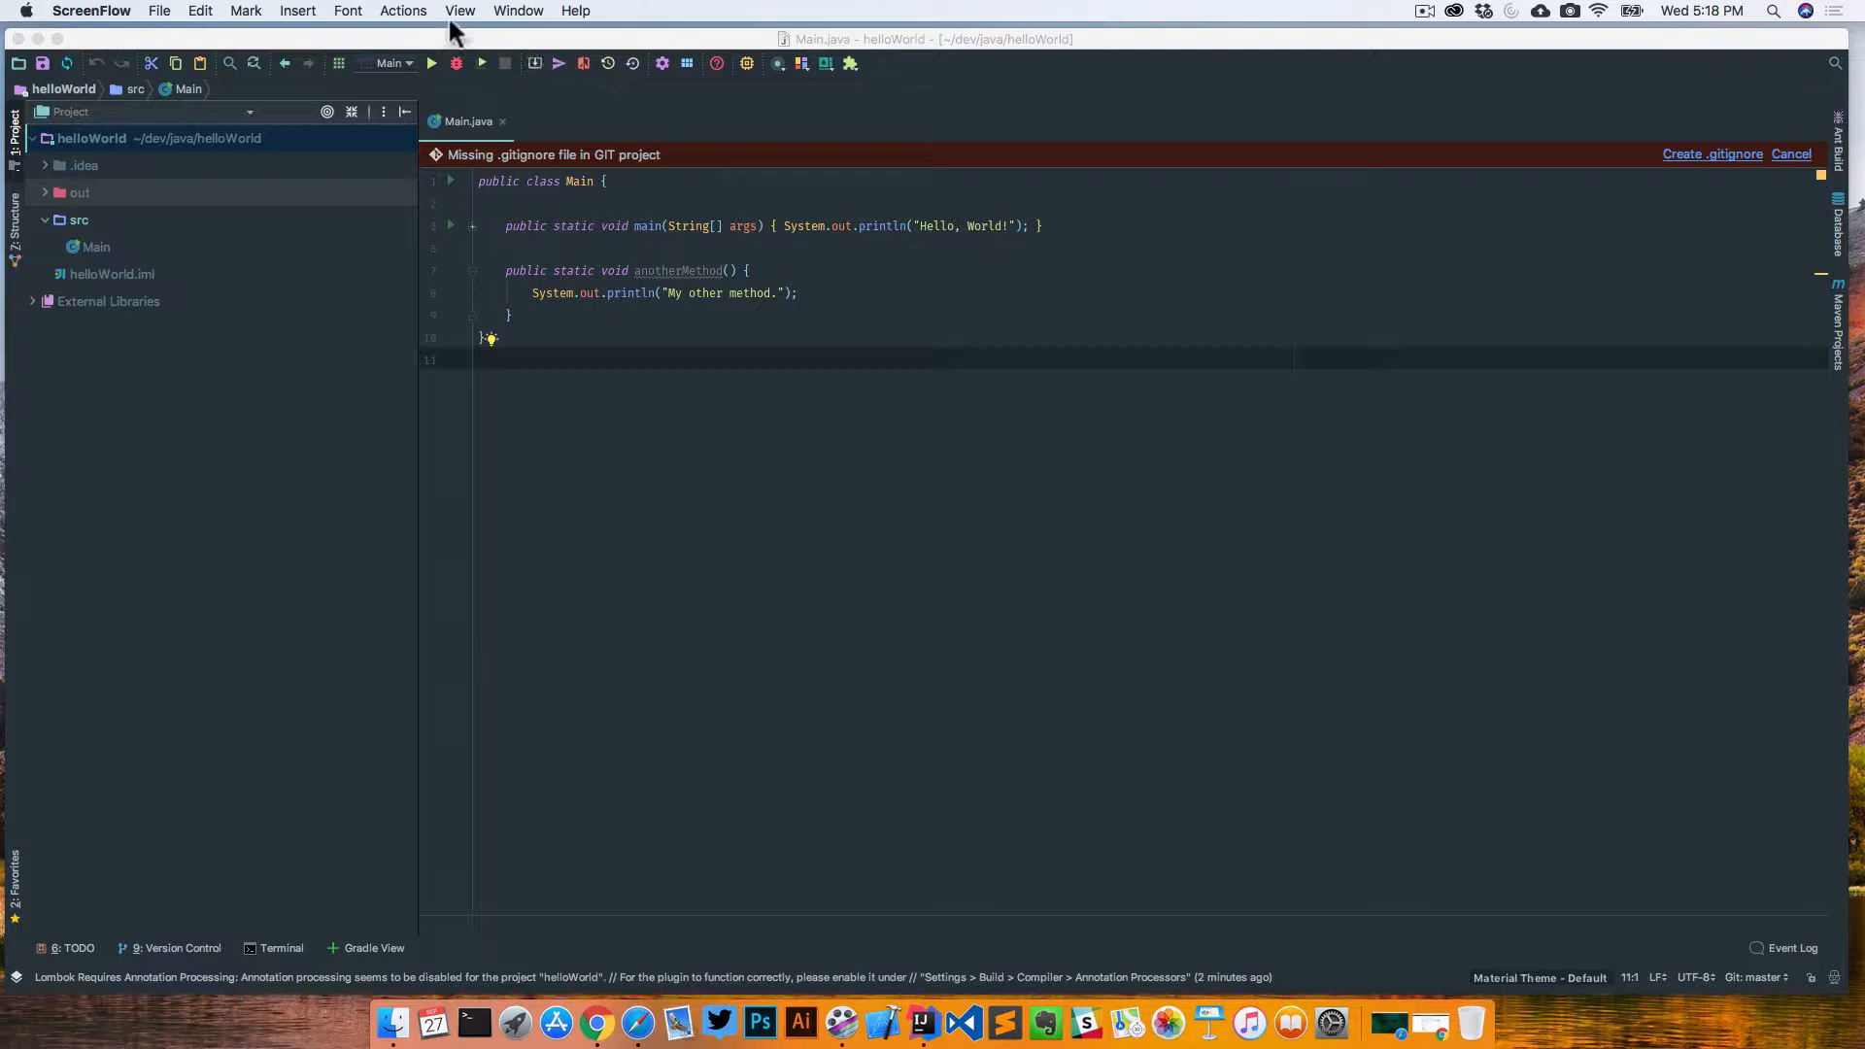
Step: Create the 'idea' command-line launcher from the Tools menu
{"action": "left_click", "coordinate": [653, 12]}
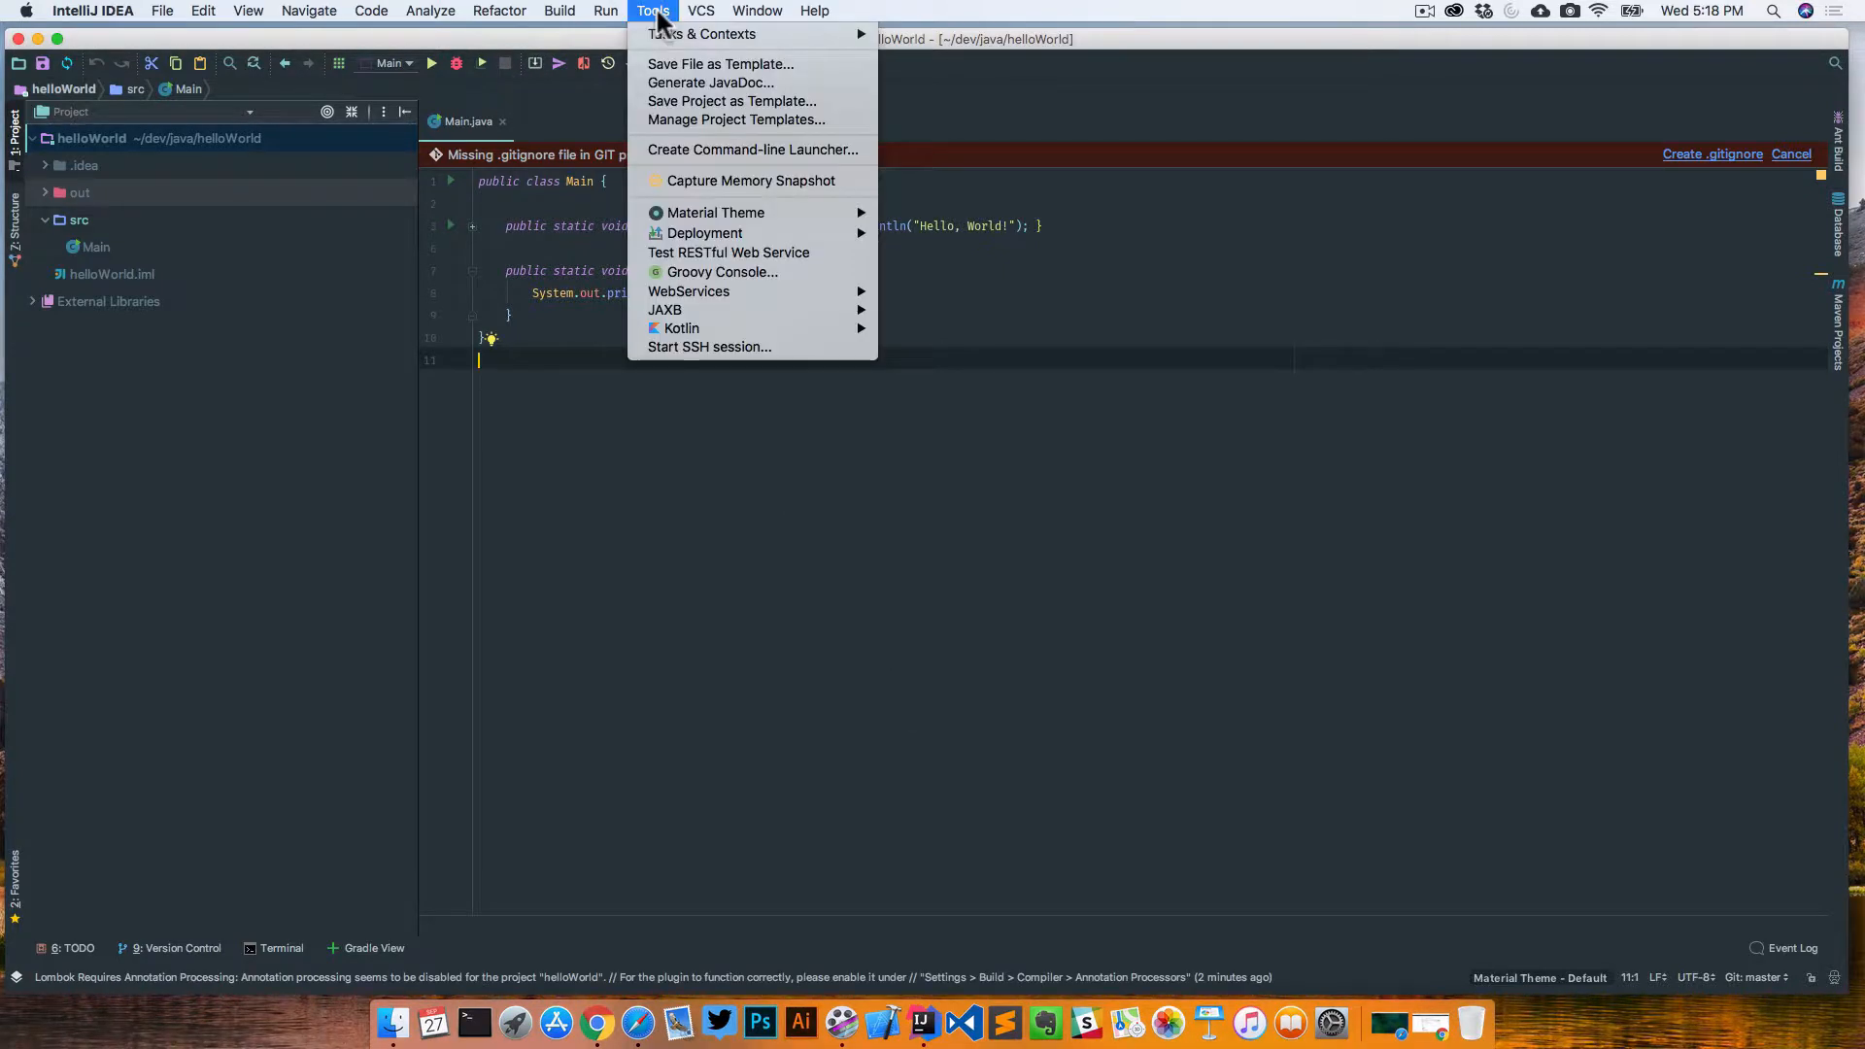
{"action": "mouse_move", "coordinate": [744, 150]}
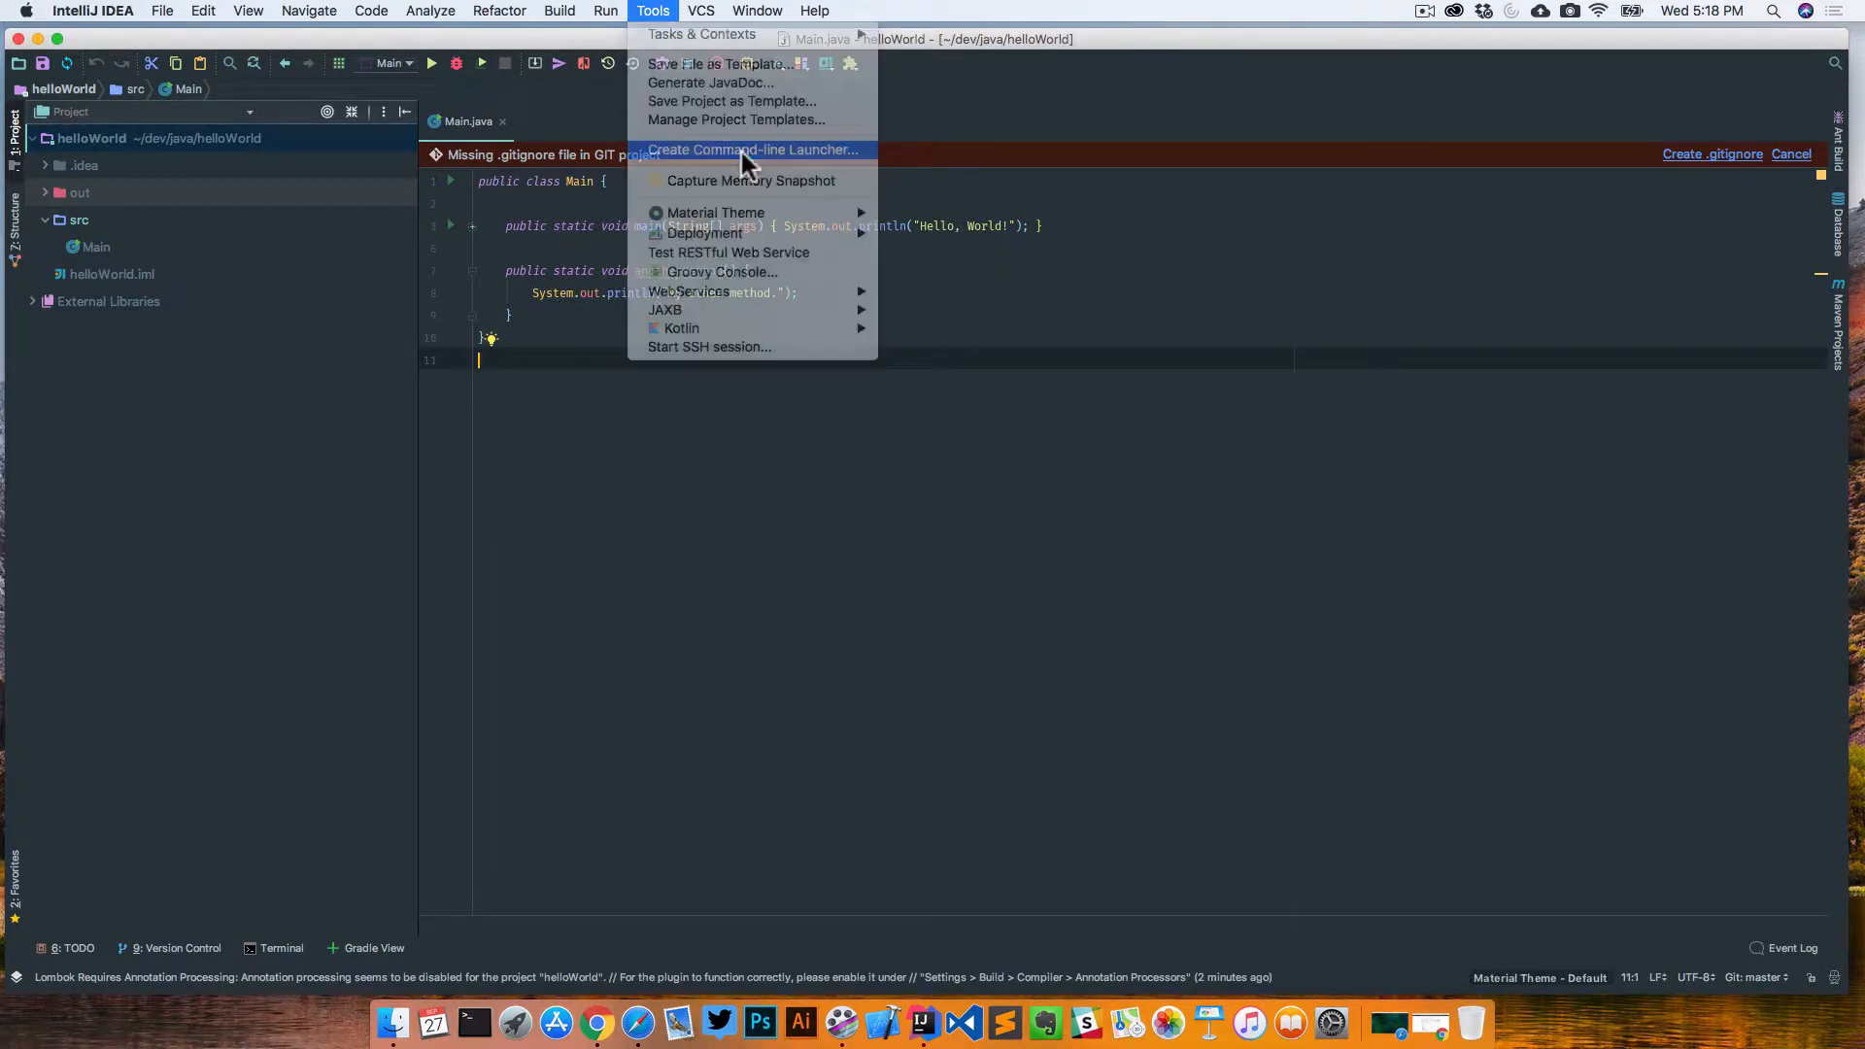
{"action": "left_click", "coordinate": [754, 150]}
{"action": "type", "text": "t"}
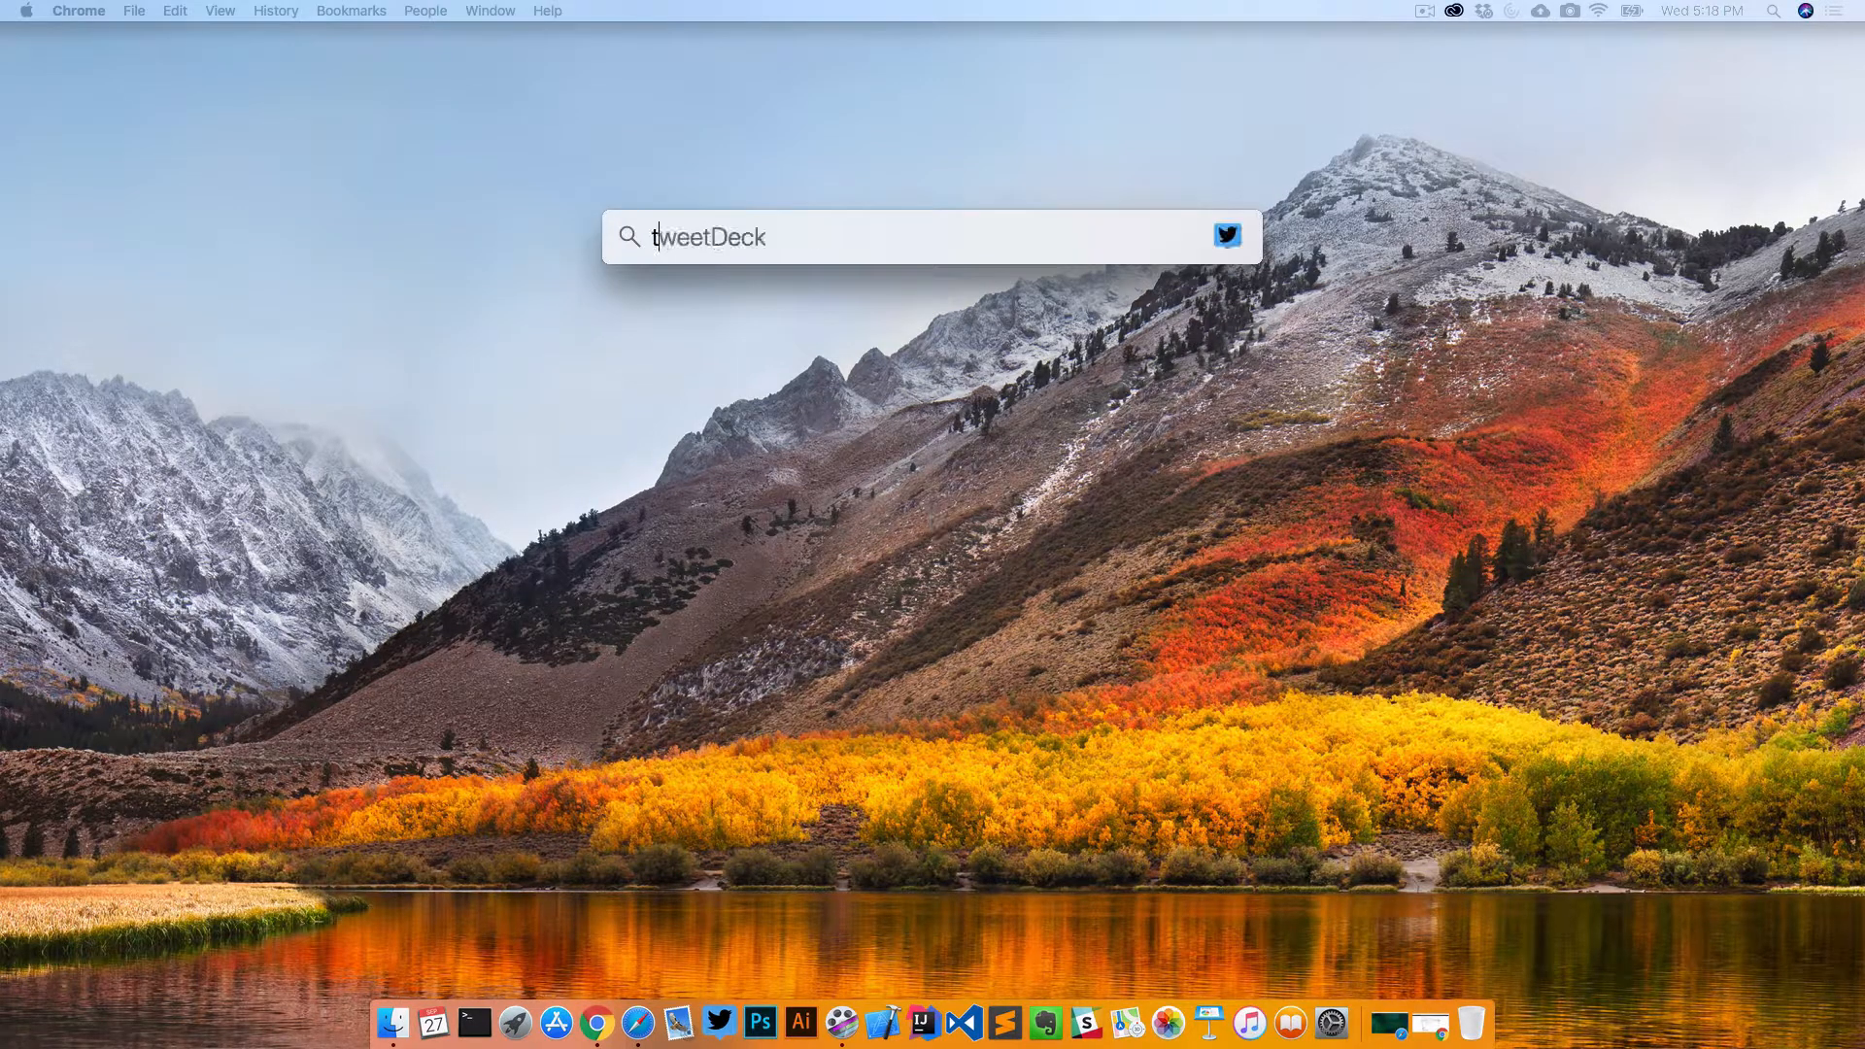
{"action": "left_click", "coordinate": [474, 1022]}
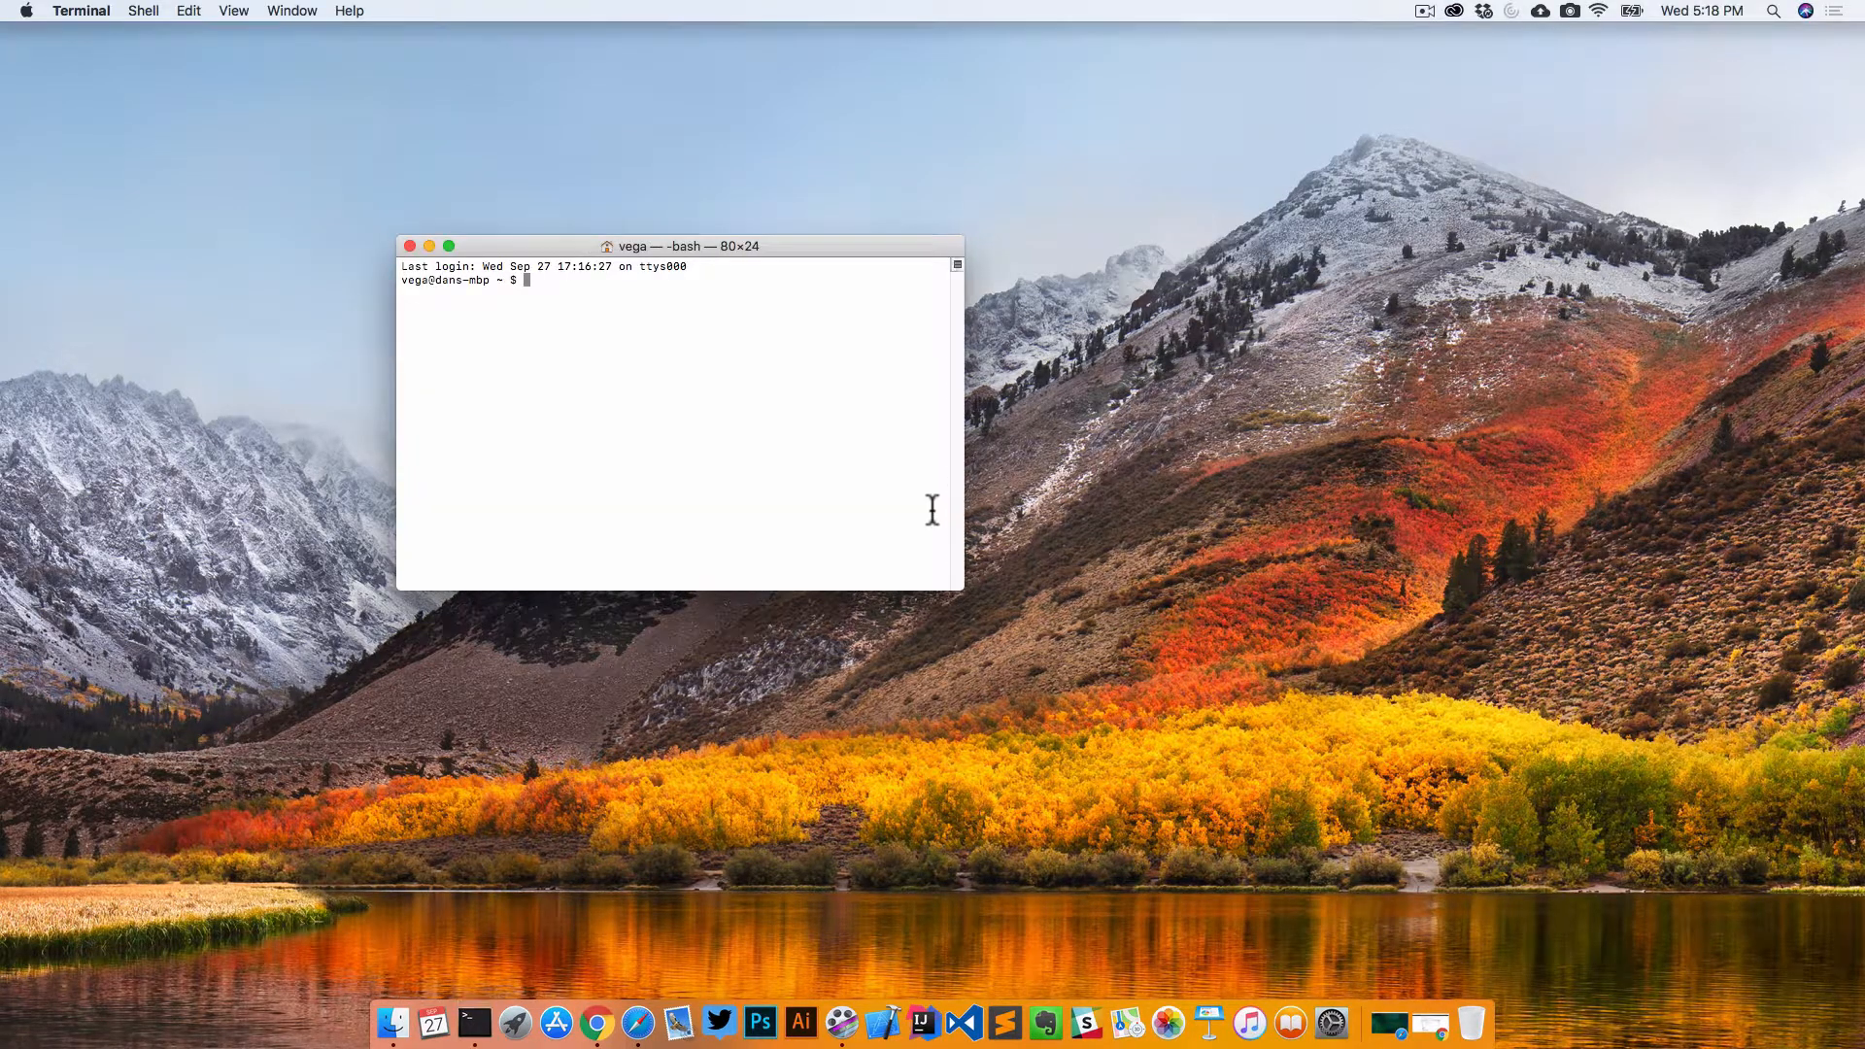
{"action": "left_click_drag", "start_coordinate": [959, 585], "coordinate": [1661, 898]}
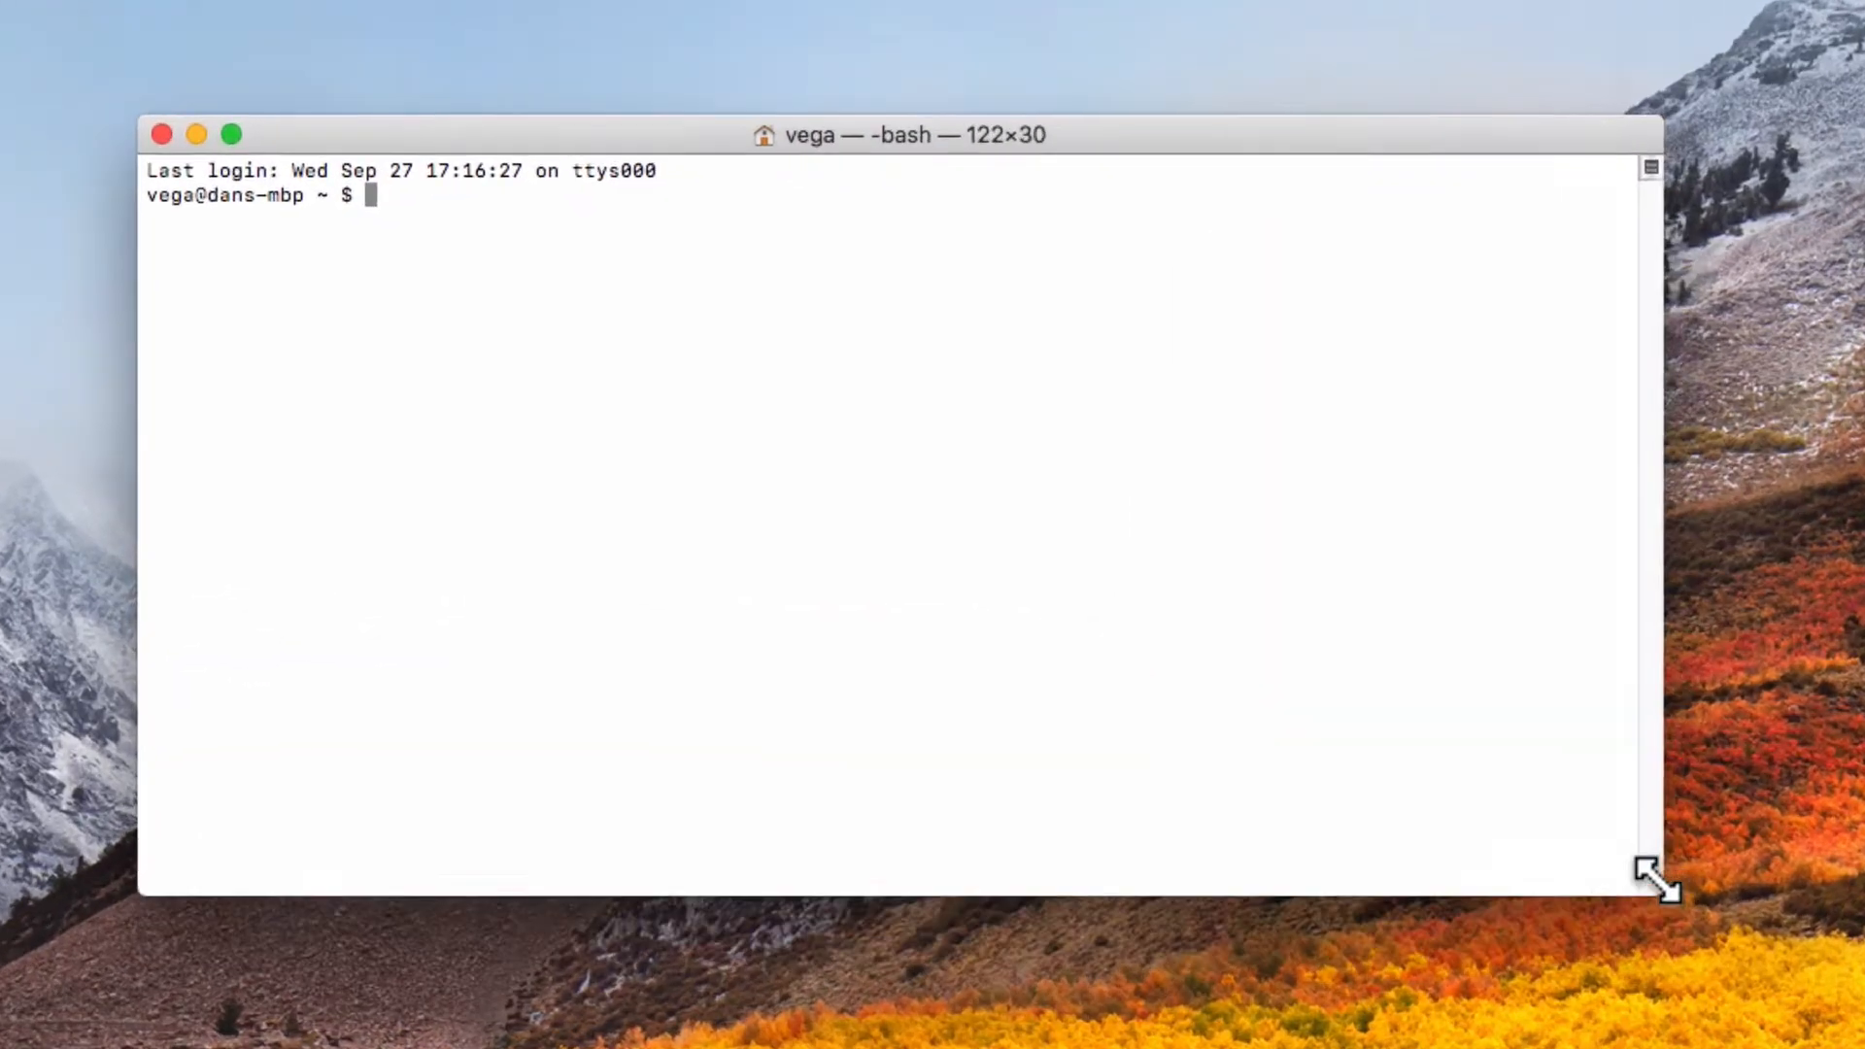
{"action": "type", "text": "cd dev/demo"}
{"action": "type", "text": "git c"}
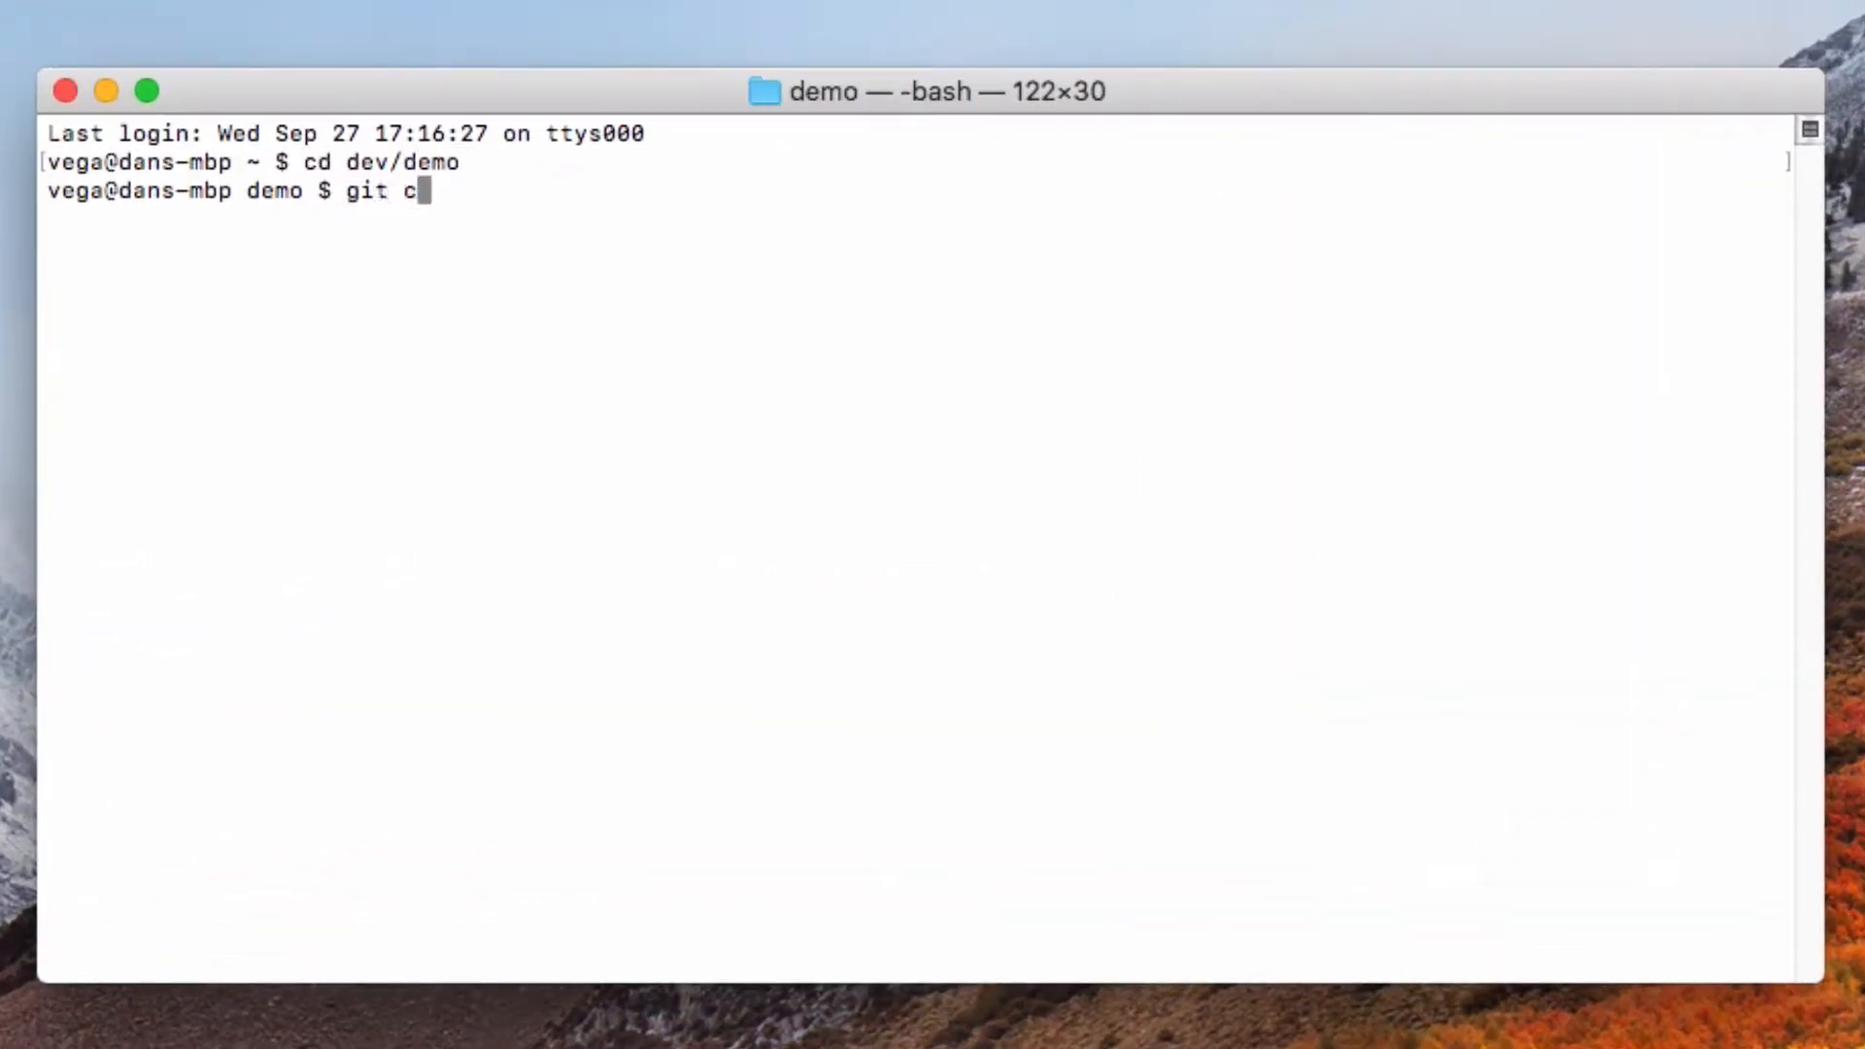
{"action": "type", "text": "lone"}
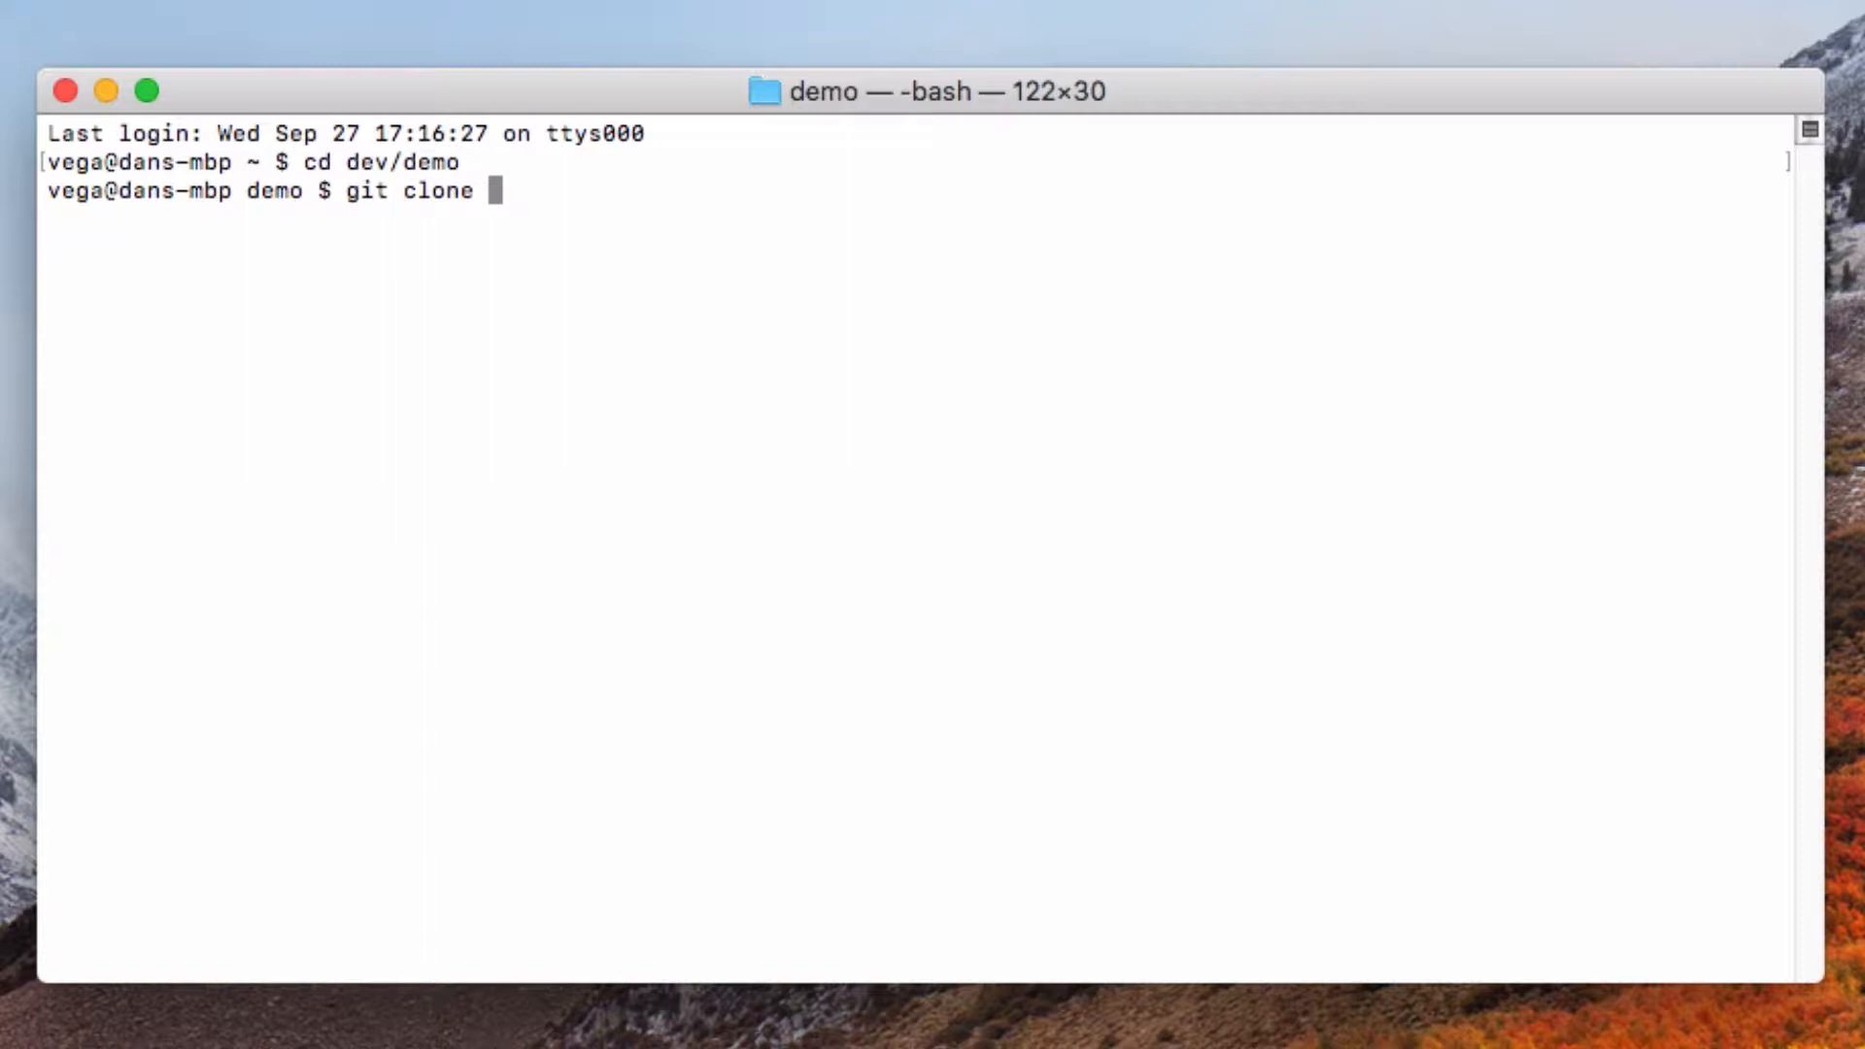
{"action": "type", "text": "https://github.com/matyb/java-koans"}
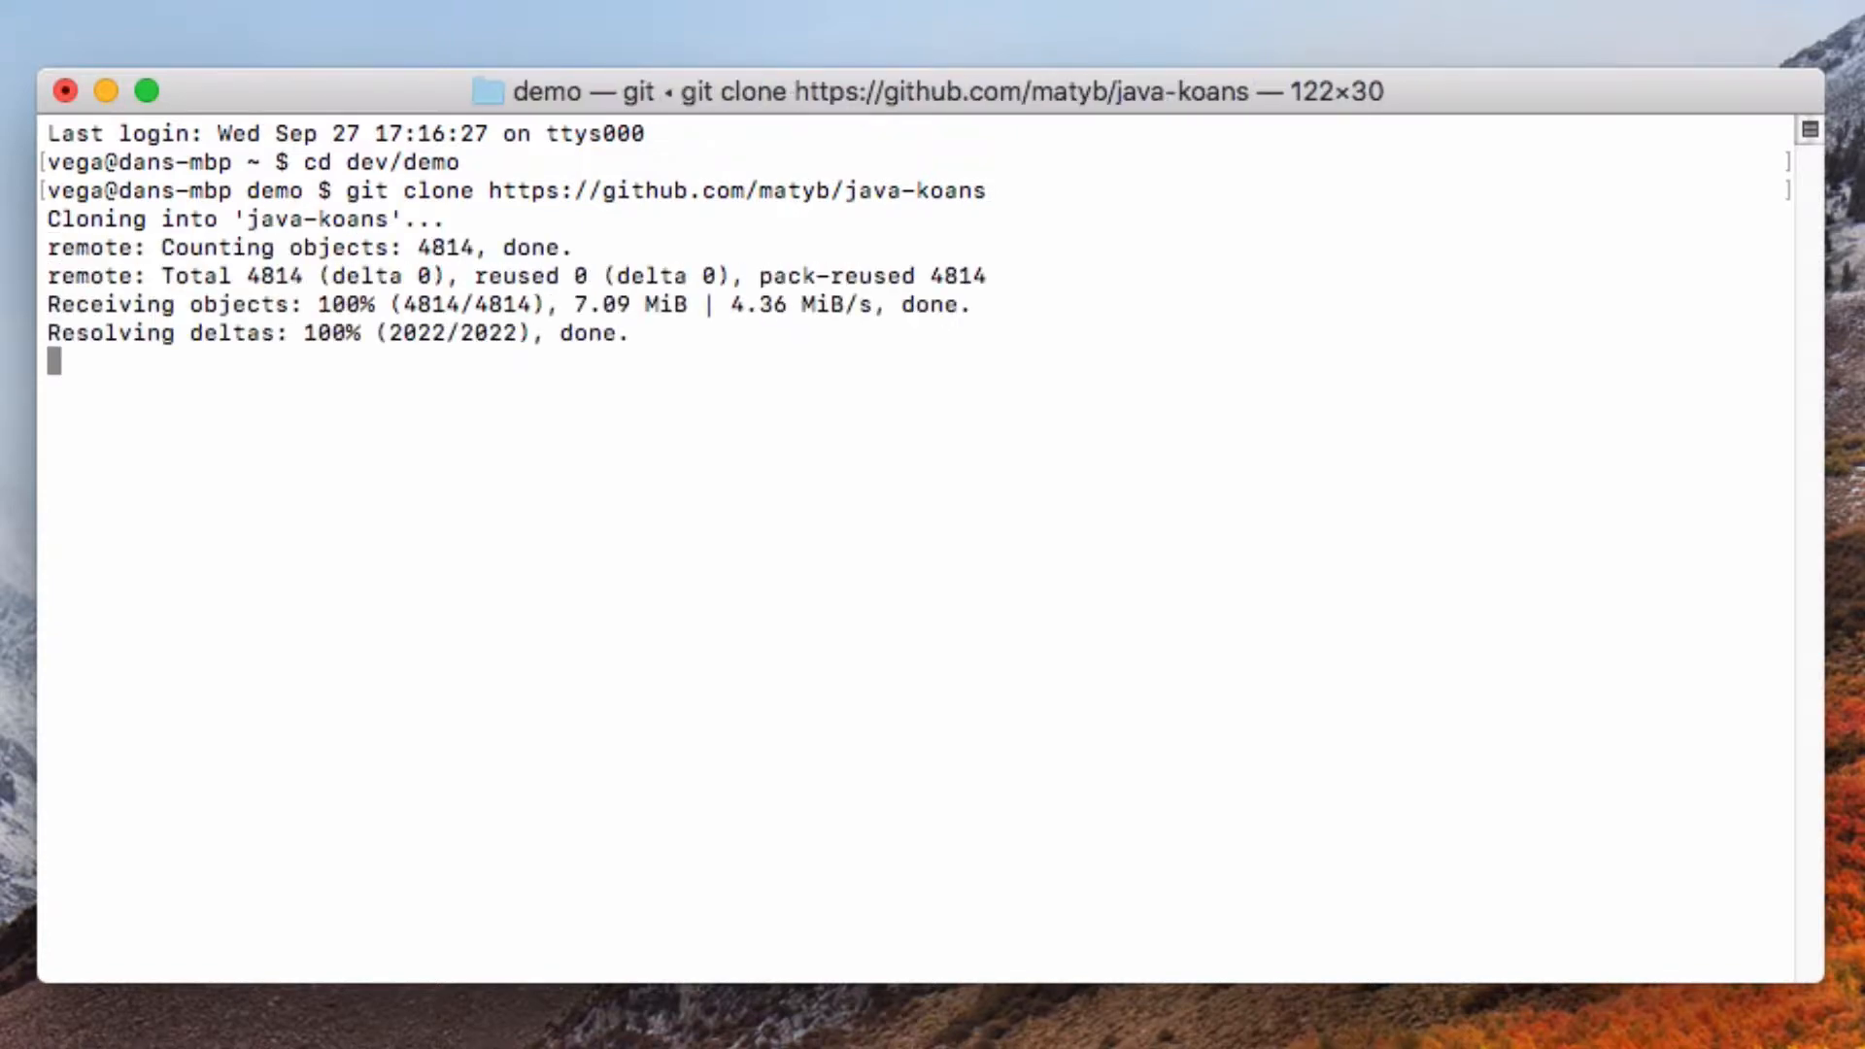
Step: List the folder with ls -l, enter java-koans/ and launch it in IDEA with 'idea .'
{"action": "type", "text": "ls"}
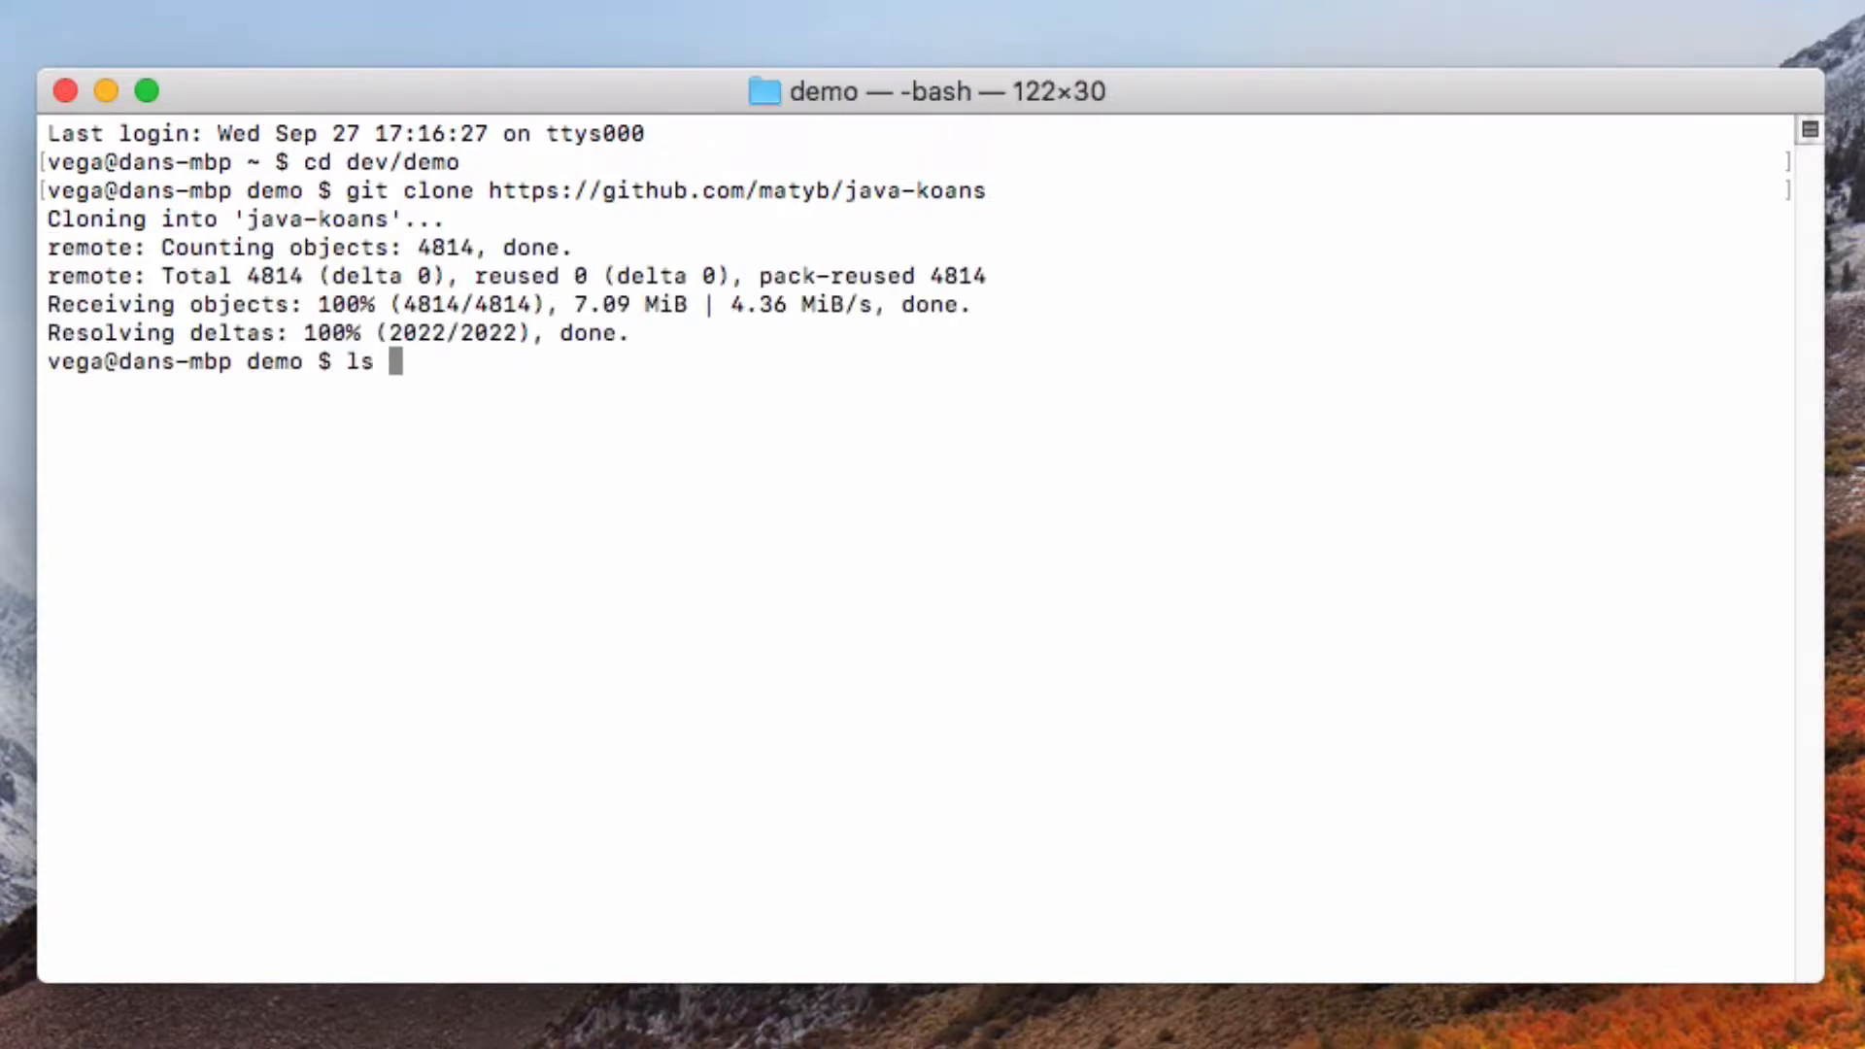
{"action": "type", "text": "-l"}
{"action": "type", "text": "cd java-koans/"}
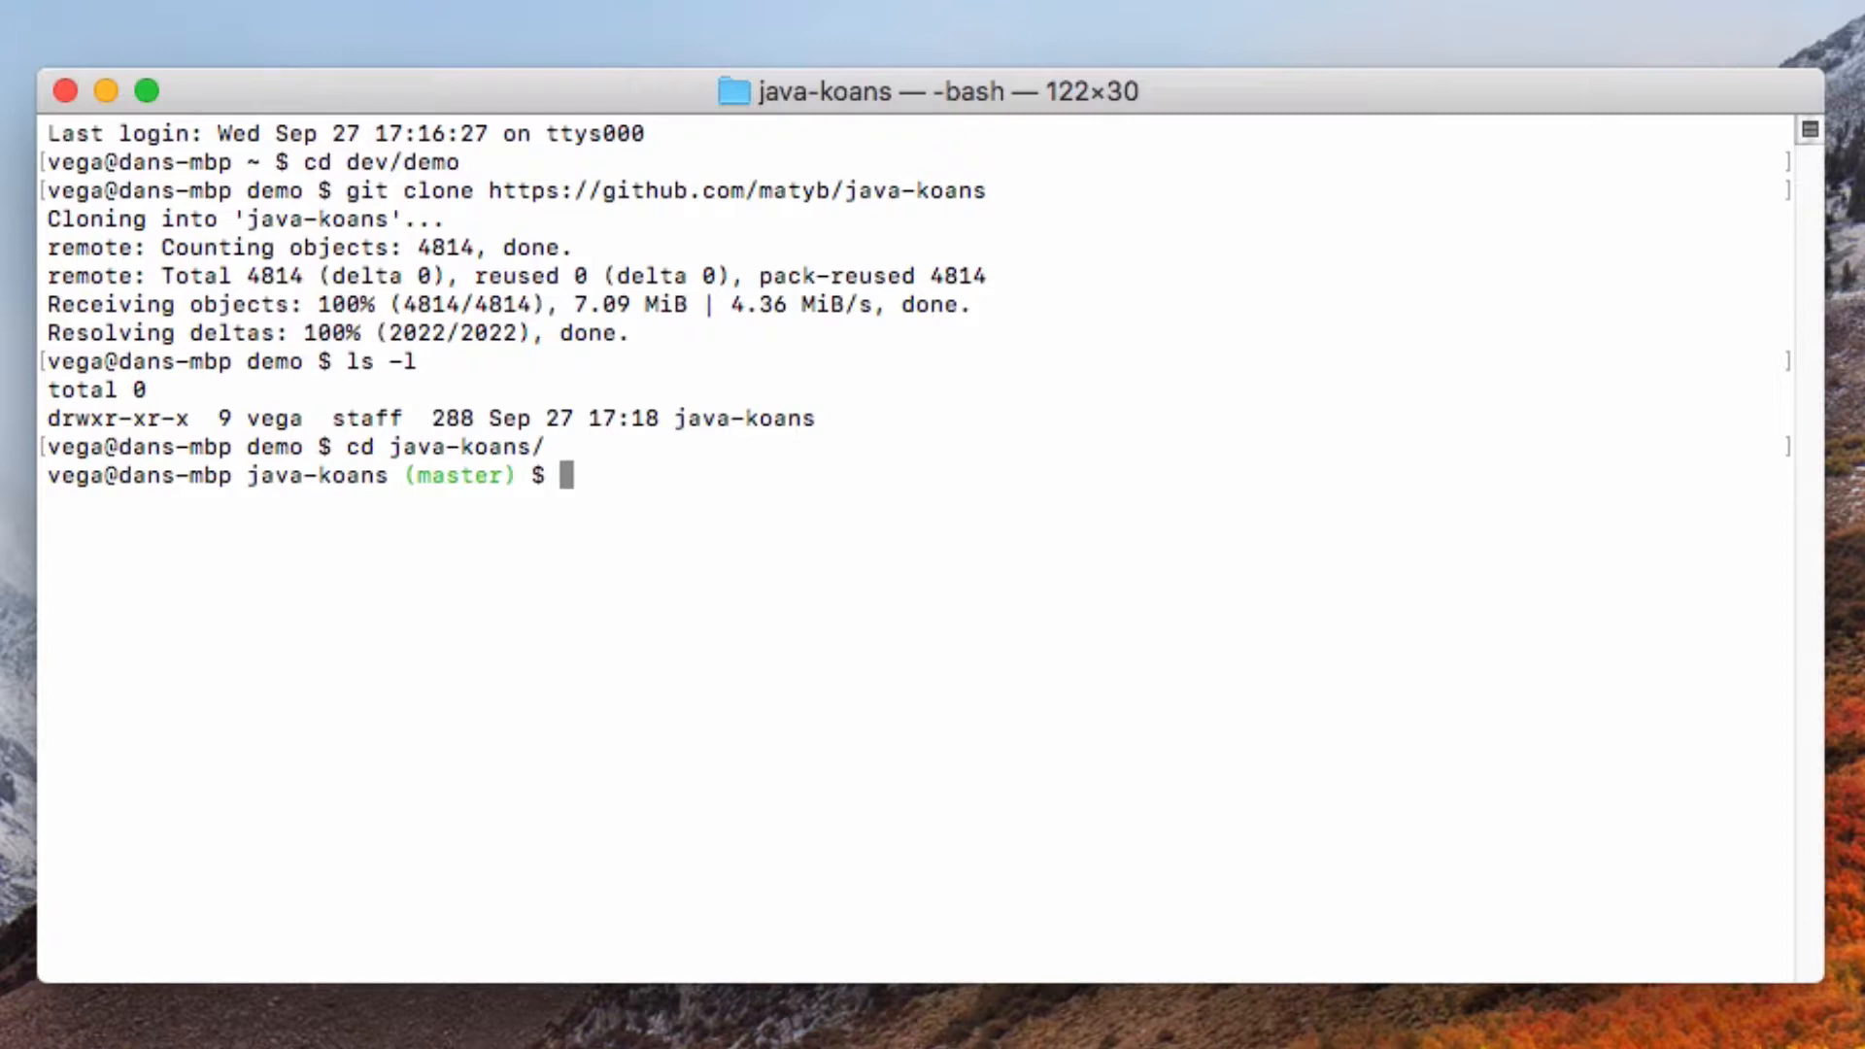
{"action": "type", "text": "idea ."}
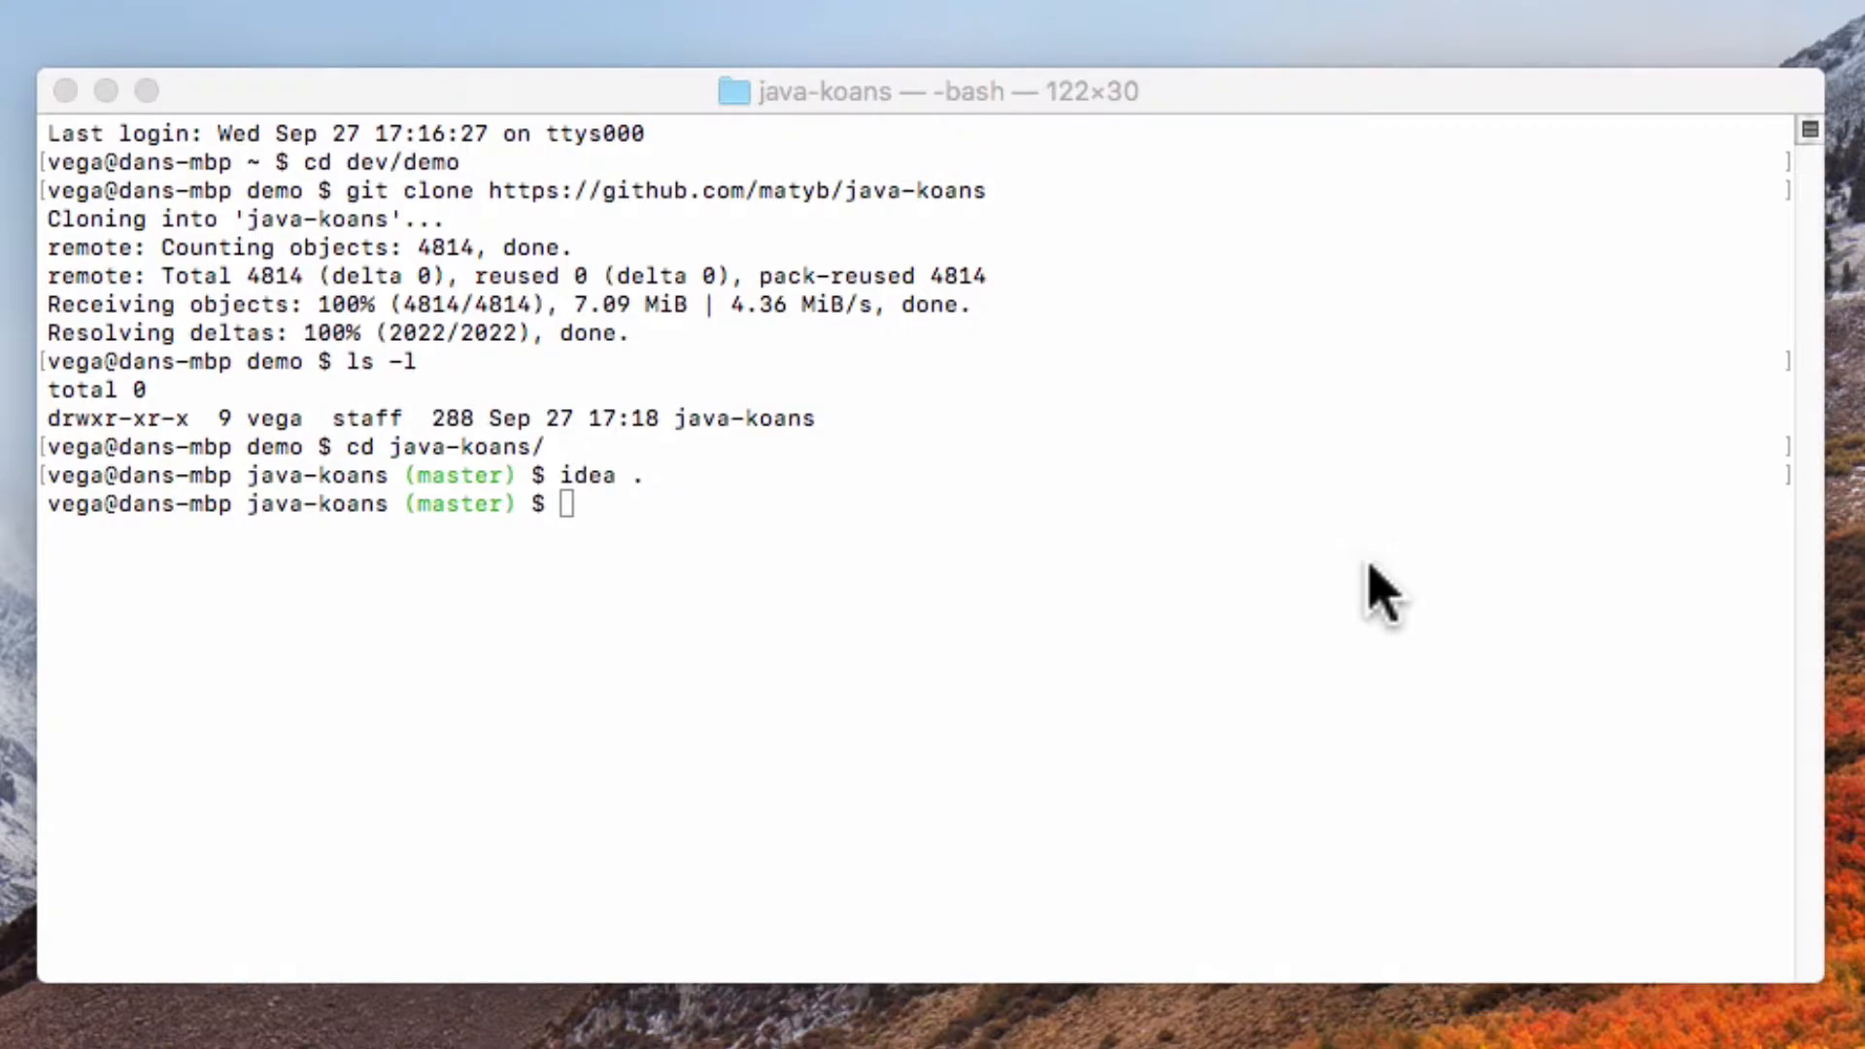
{"action": "key", "text": "Return"}
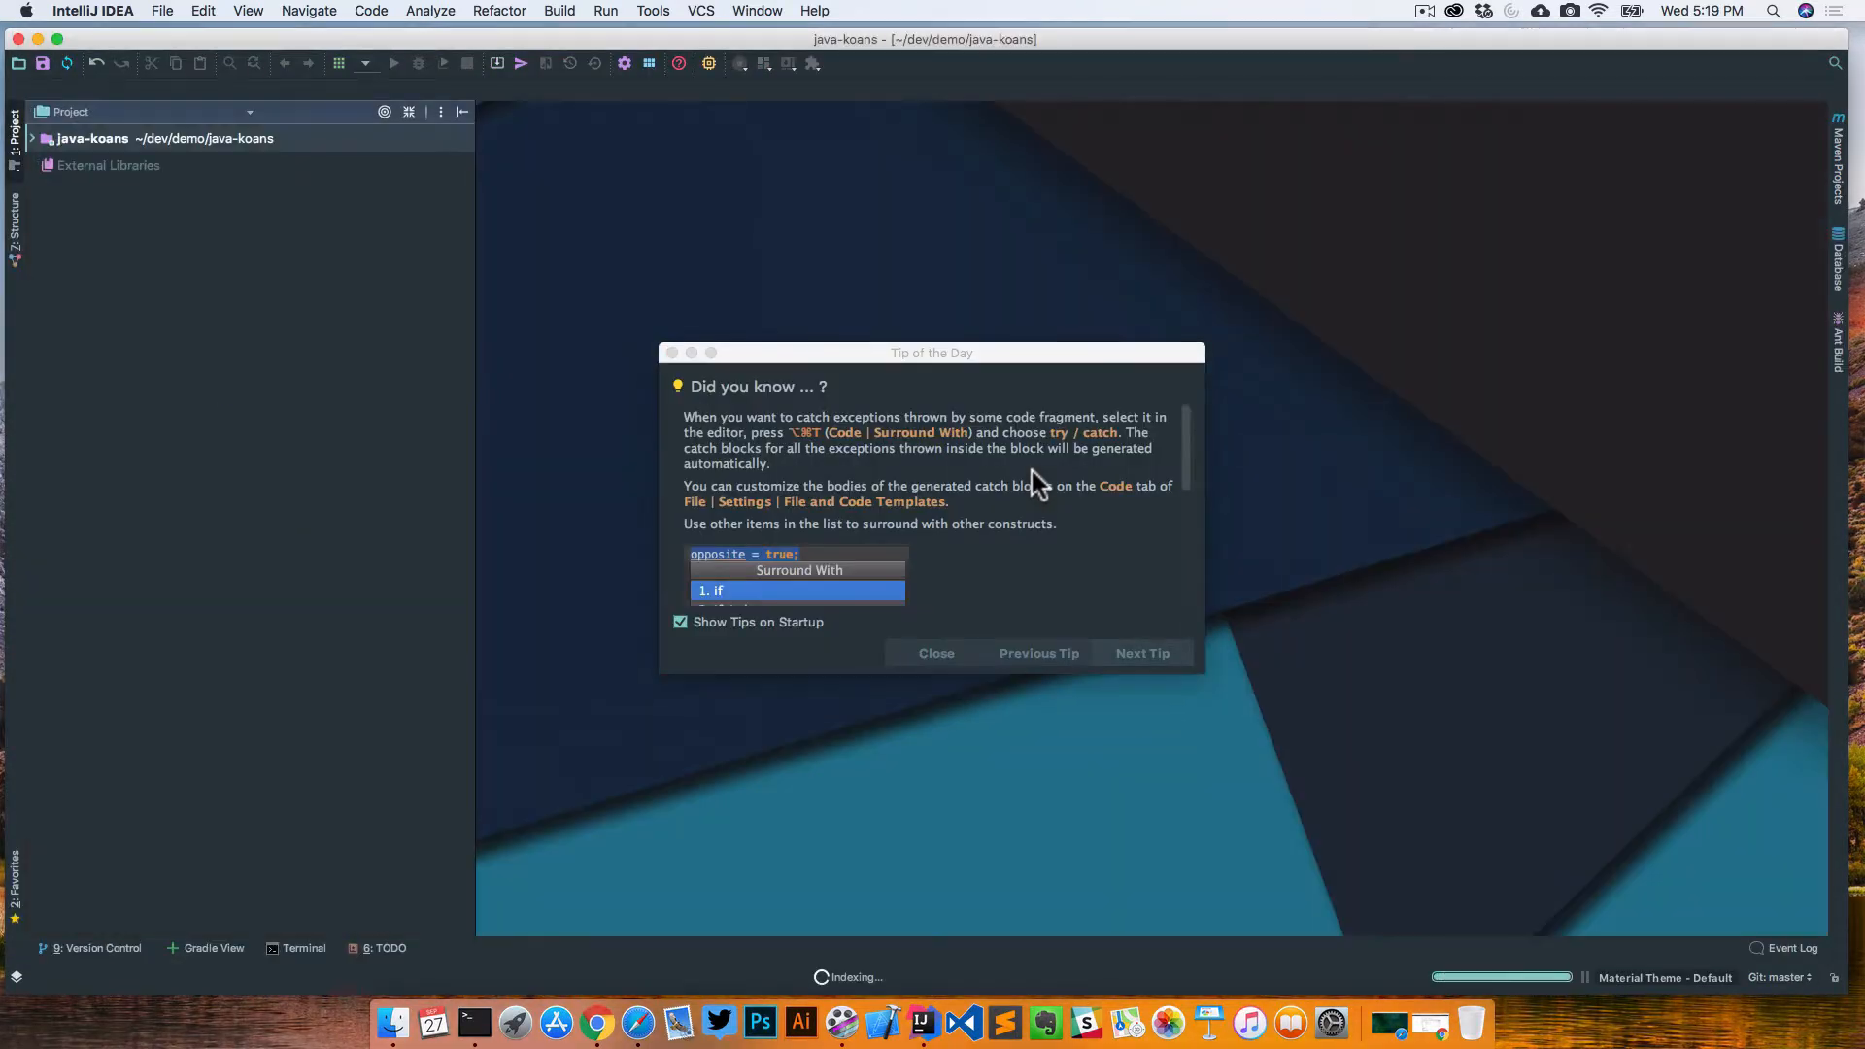
Step: Close the Tip of the Day dialog on the java-koans project
{"action": "left_click", "coordinate": [936, 653]}
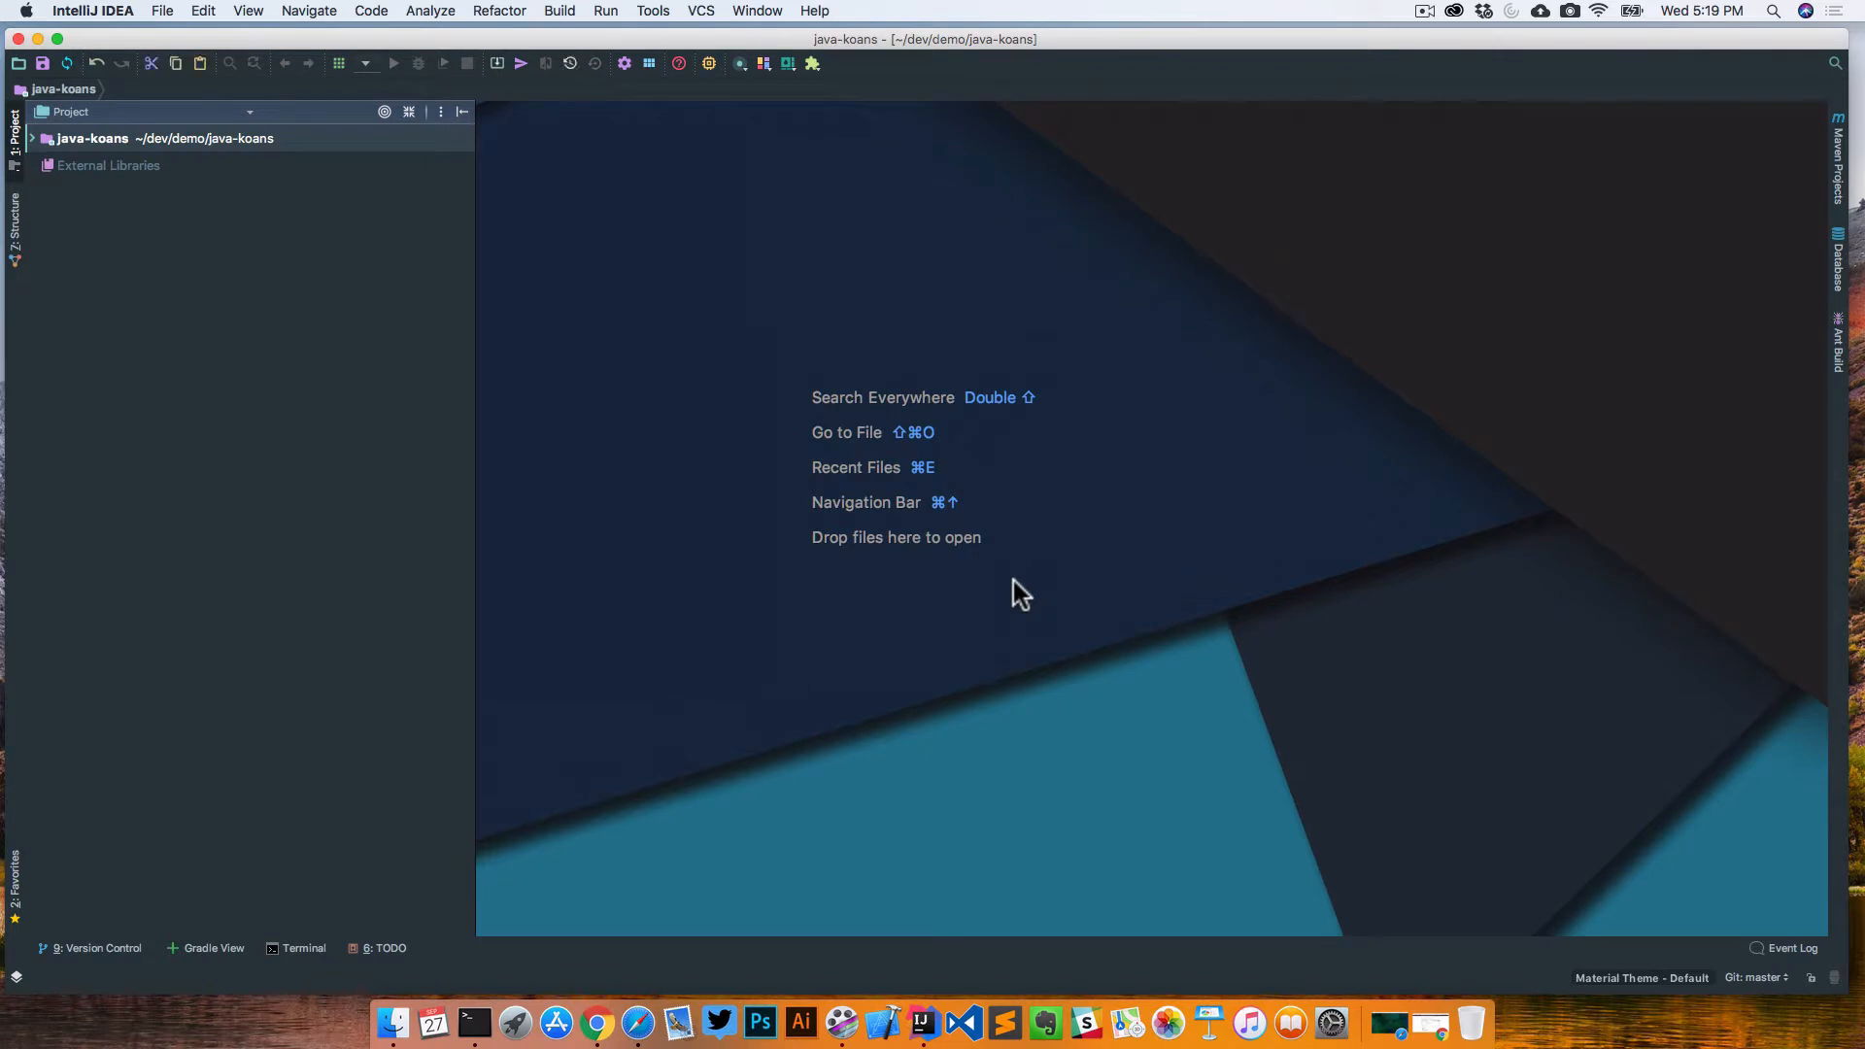